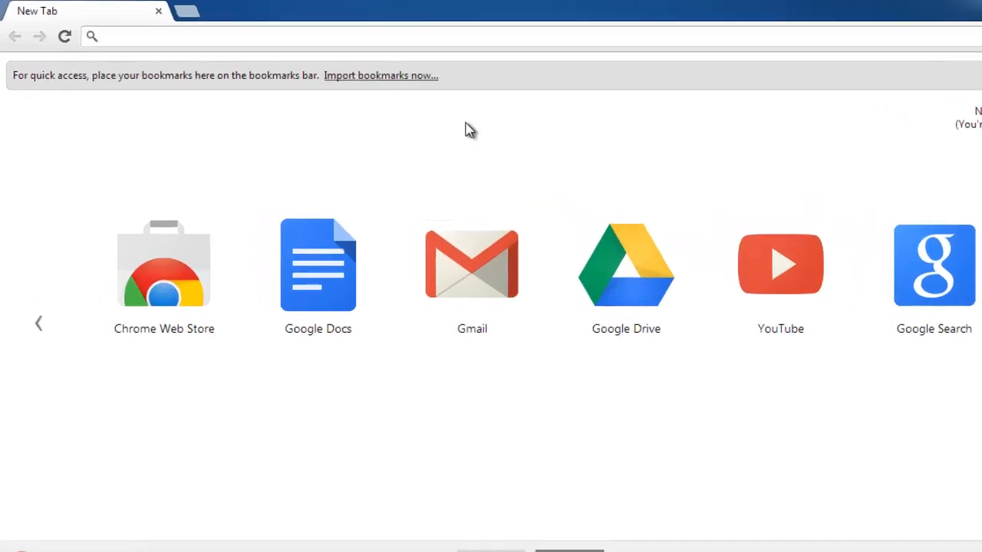
Step: Enter the Softpedia URL for the Opera Mini PC Edition browser page in the address bar
{"action": "type", "text": "www.softpedia.com/get/internet"}
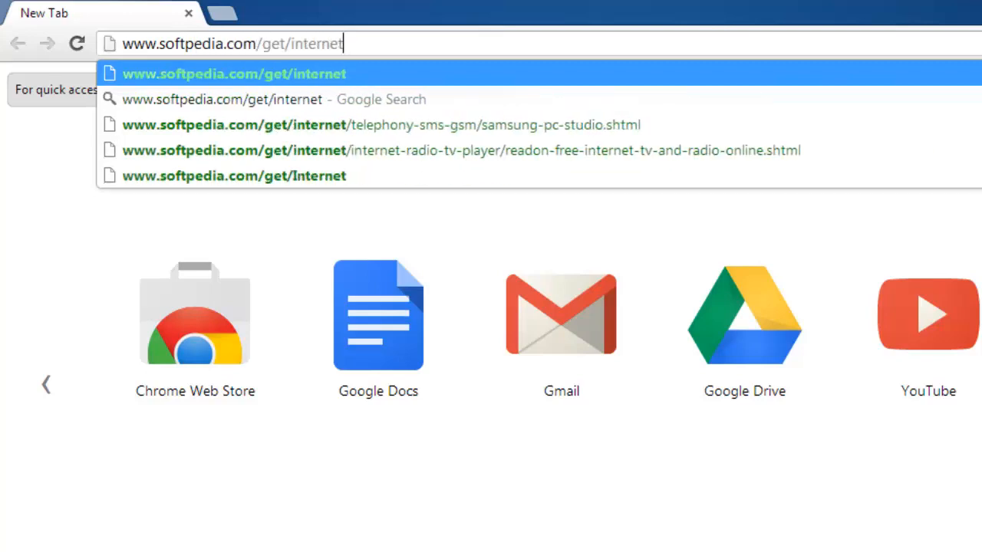
{"action": "type", "text": "/brows"}
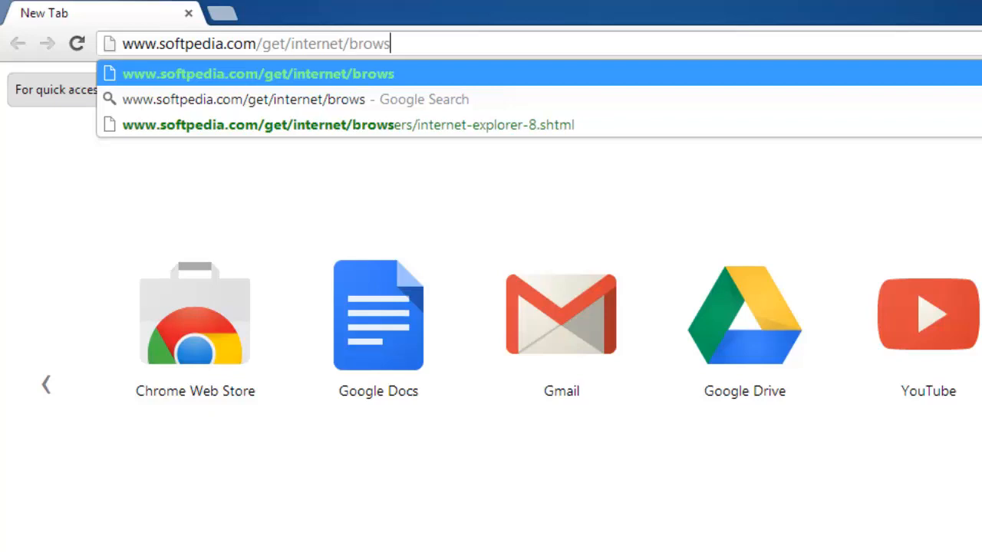
{"action": "type", "text": "ers/opera"}
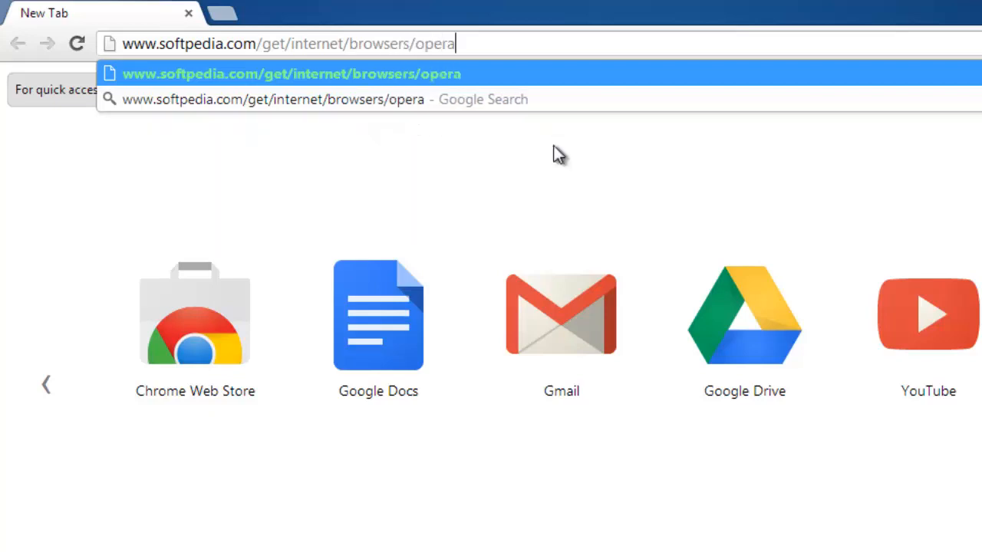
{"action": "type", "text": "-mini-pc-edition.shtml"}
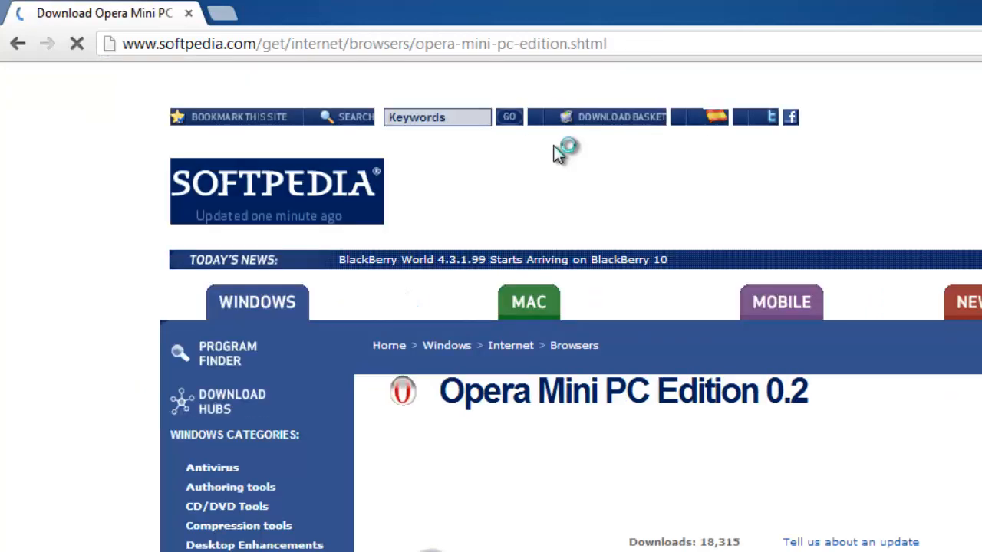
Step: Download the Opera Mini PC Edition installer via the Softpedia Secure Download (US) mirror
{"action": "scroll", "scroll_direction": "down", "scroll_amount": 3}
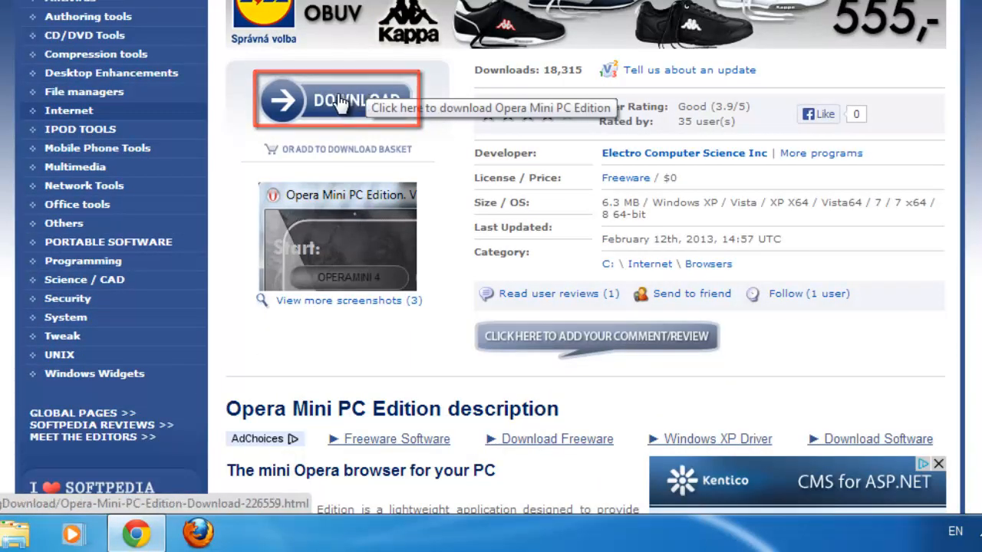
{"action": "left_click", "coordinate": [338, 99]}
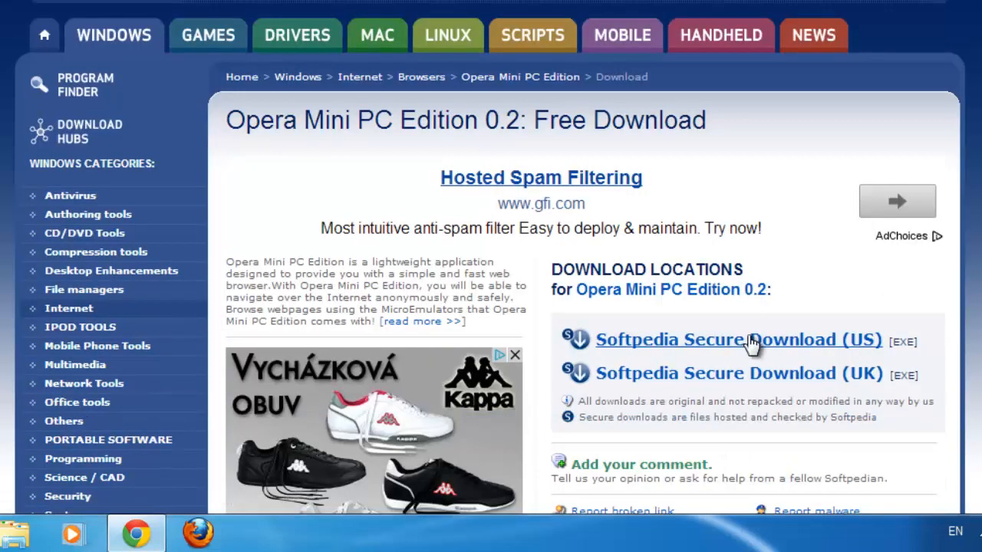
{"action": "left_click", "coordinate": [738, 340]}
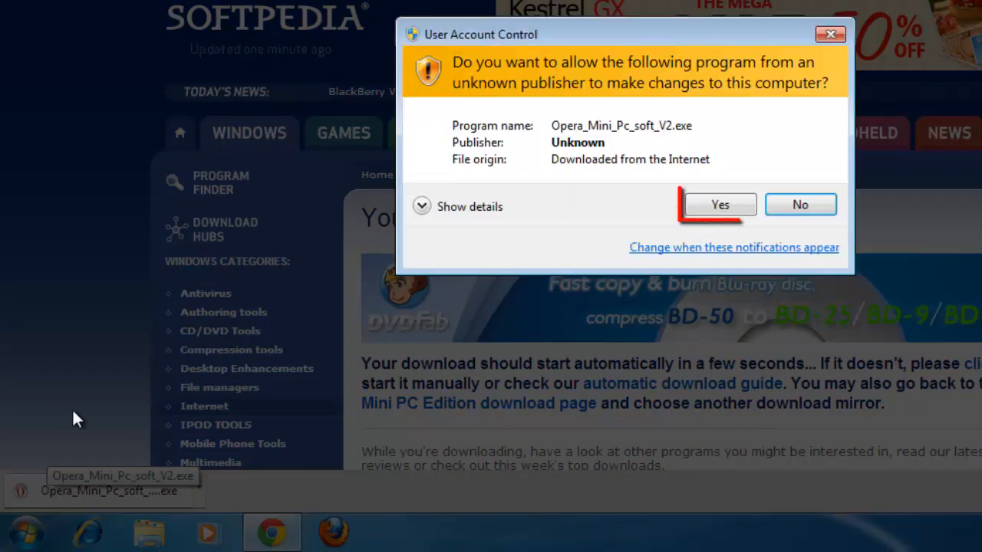
Step: Allow the installer in UAC and advance the wizard, skipping the offered extra browser
{"action": "left_click", "coordinate": [718, 204]}
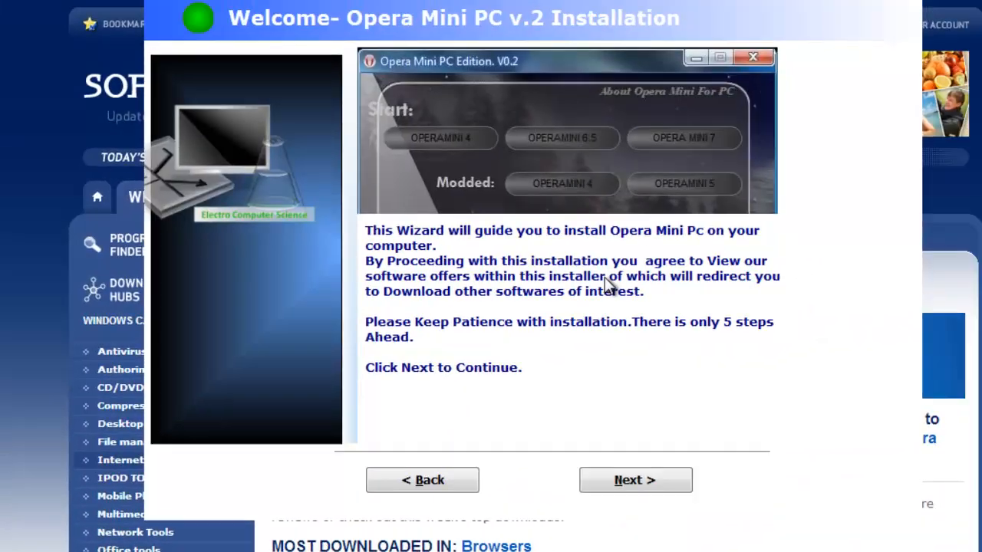
{"action": "left_click", "coordinate": [635, 479]}
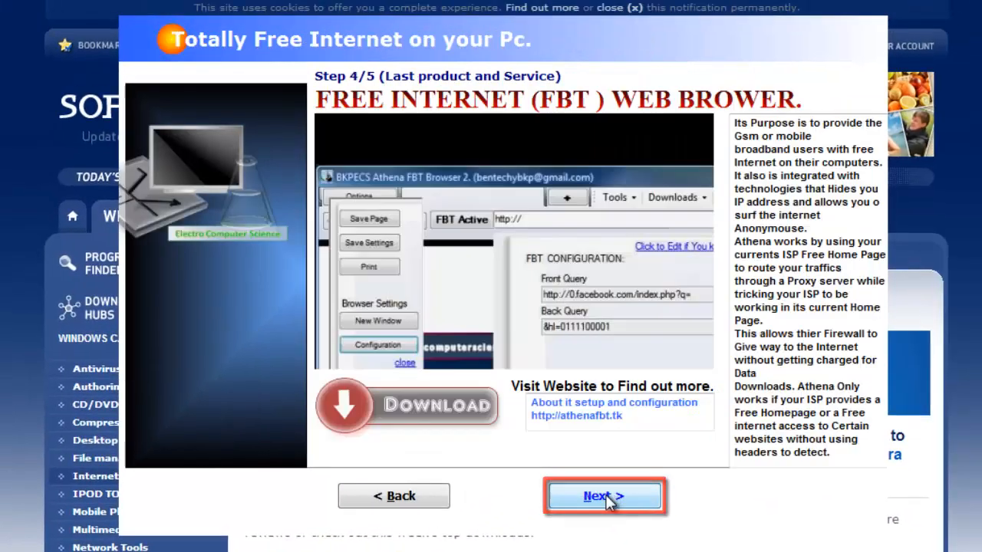
{"action": "left_click", "coordinate": [604, 495]}
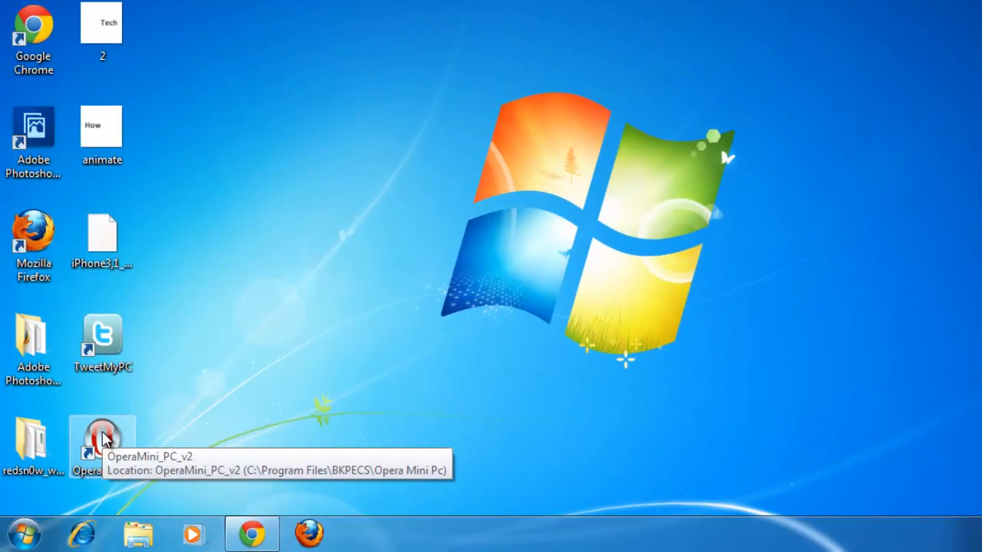
Step: Launch OperaMini_PC_v2 from the desktop, choose OPERAMINI 4 and start it in MicroEmulator
{"action": "right_click", "coordinate": [102, 445]}
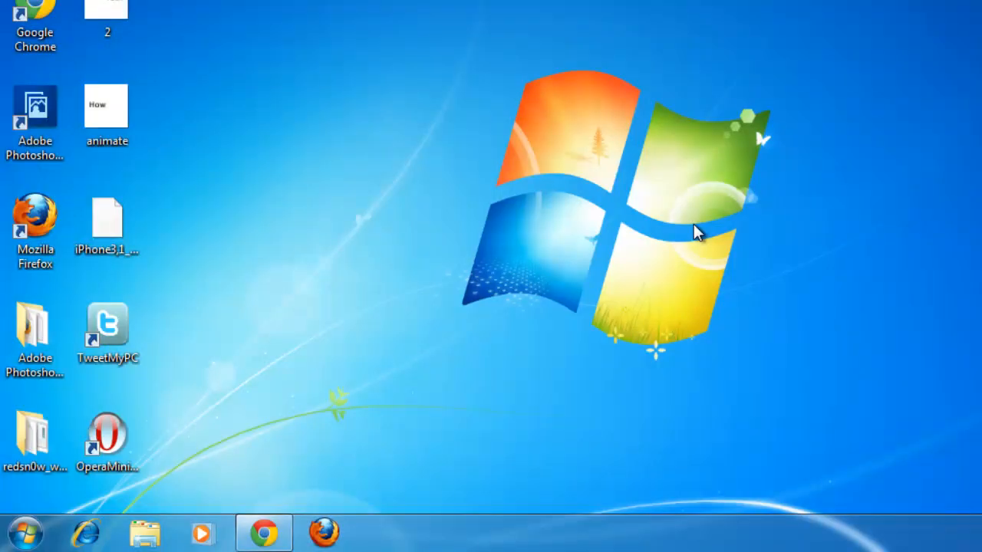
{"action": "double_click", "coordinate": [107, 432]}
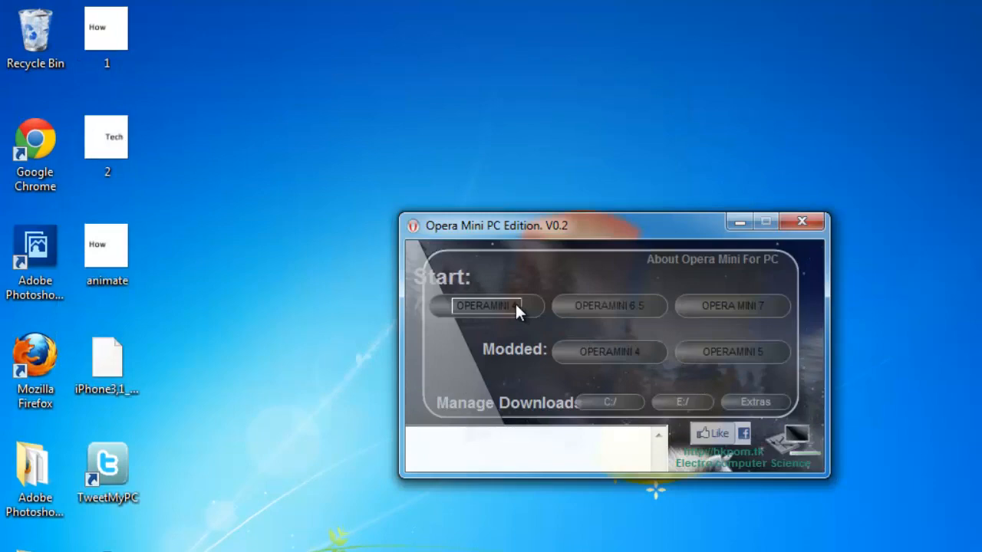
{"action": "left_click", "coordinate": [488, 307]}
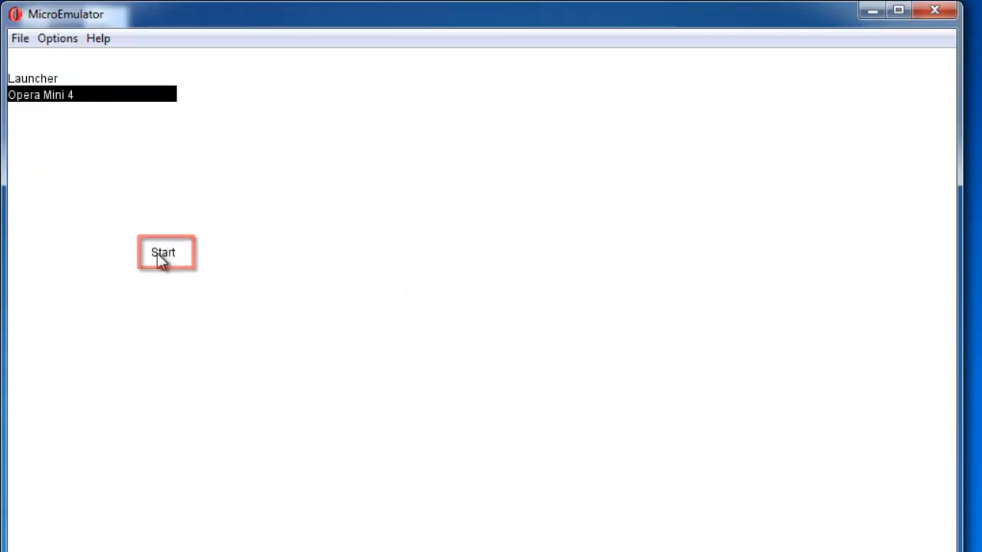
{"action": "left_click", "coordinate": [165, 252]}
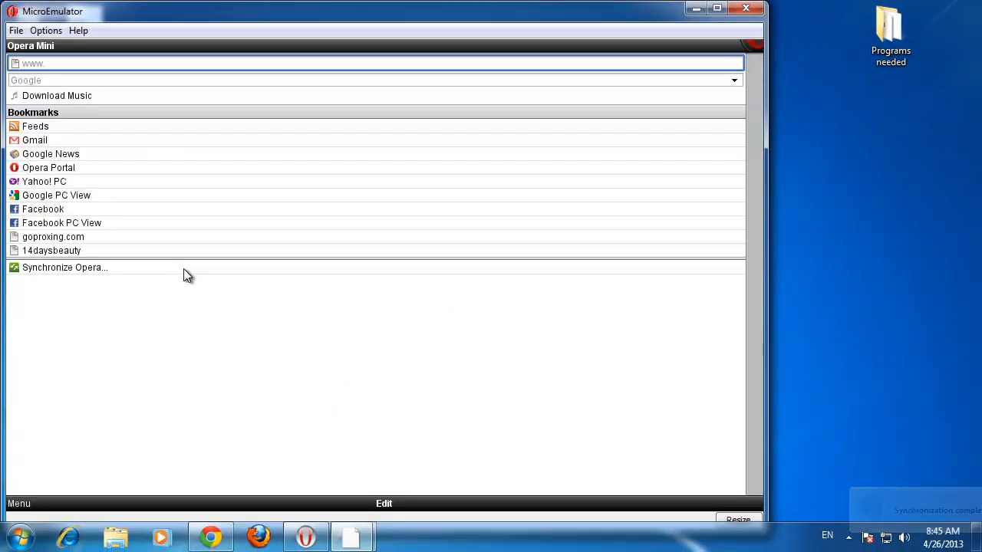